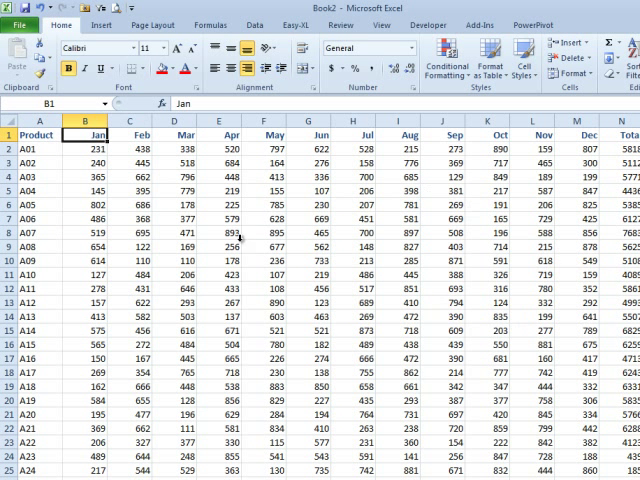
pyautogui.moveTo(233, 238)
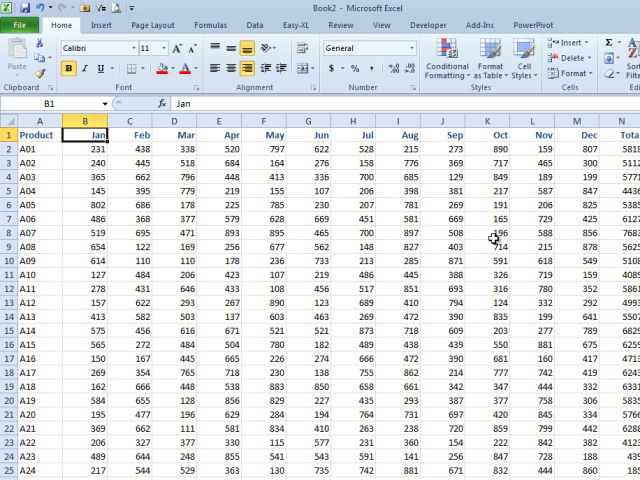
pyautogui.moveTo(520, 258)
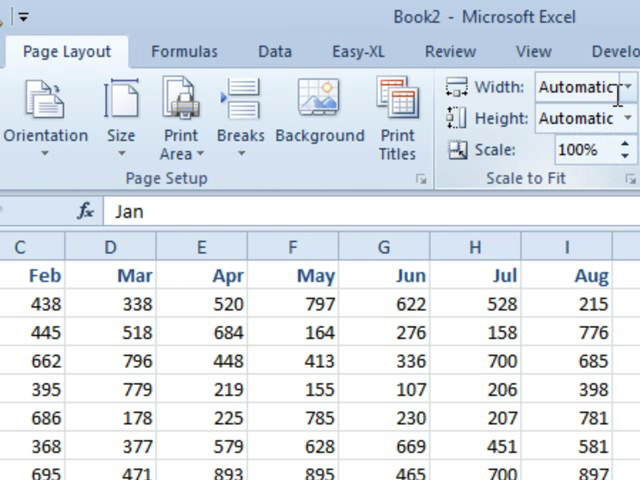
# Step: Open the Scale to Fit Width choices on the Page Layout tab
pyautogui.click(625, 87)
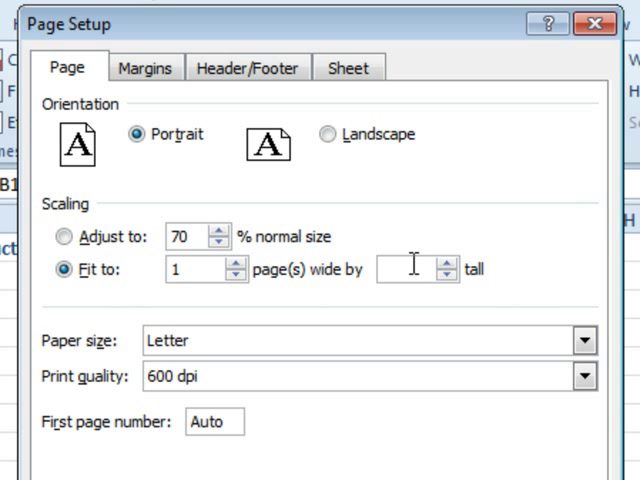
# Step: Fit the sheet to 1 page wide with height left blank, and confirm
pyautogui.write('1')
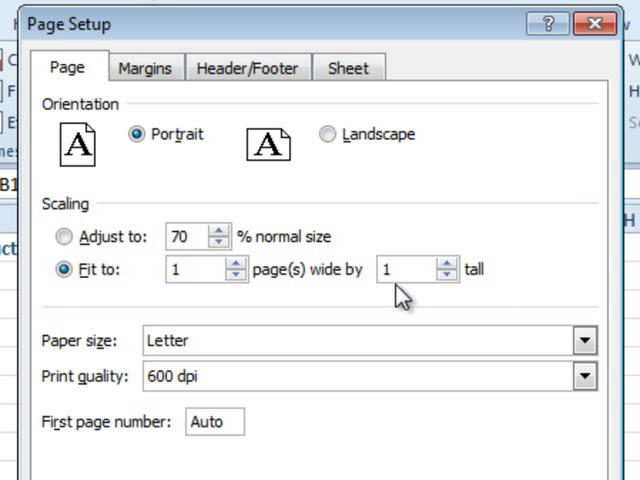
pyautogui.click(390, 270)
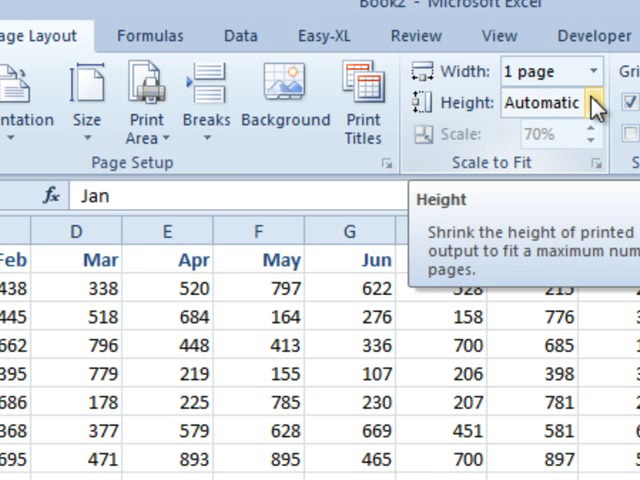
pyautogui.click(594, 102)
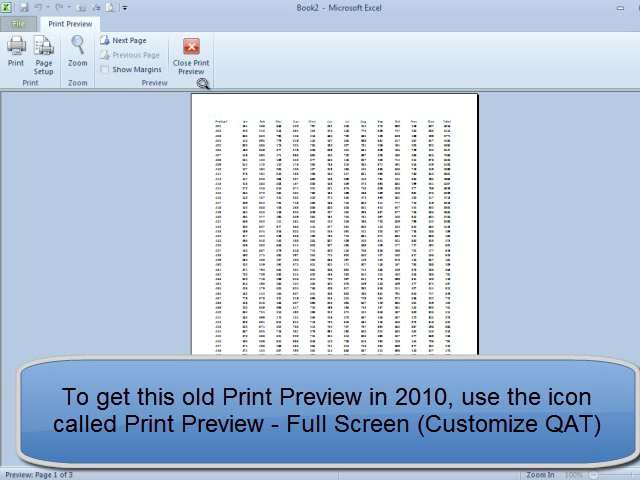
pyautogui.moveTo(186, 52)
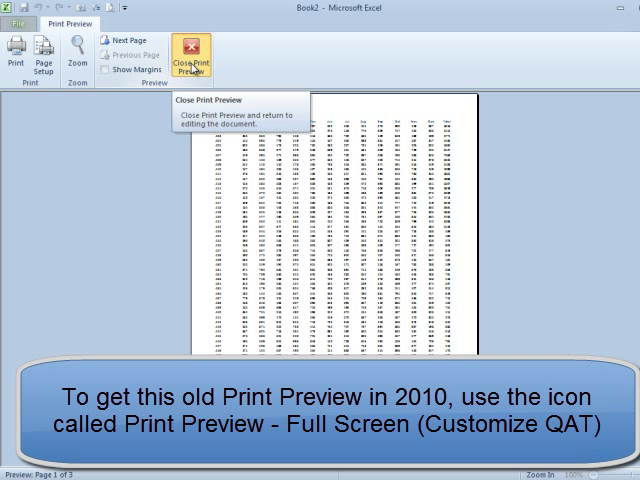
# Step: Close the full-screen preview and view the print preview under File > Print
pyautogui.click(189, 54)
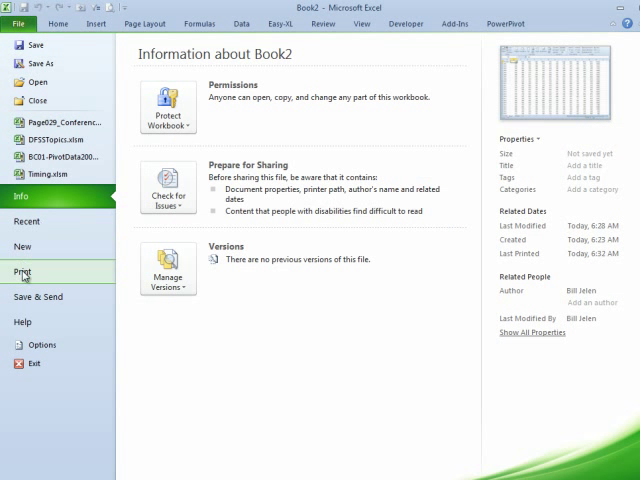
pyautogui.click(21, 271)
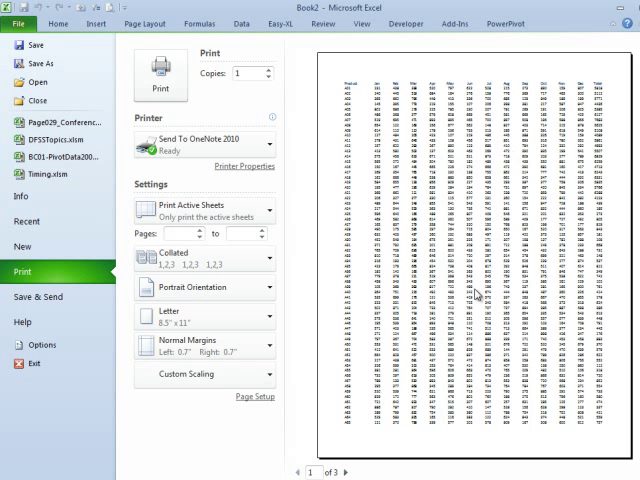
pyautogui.click(204, 376)
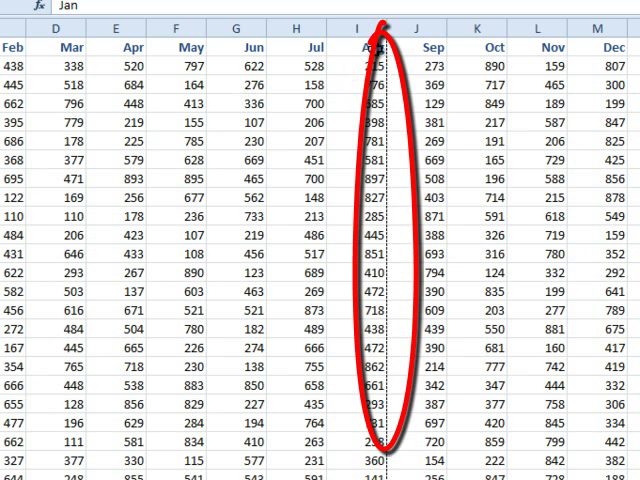
pyautogui.moveTo(360, 350)
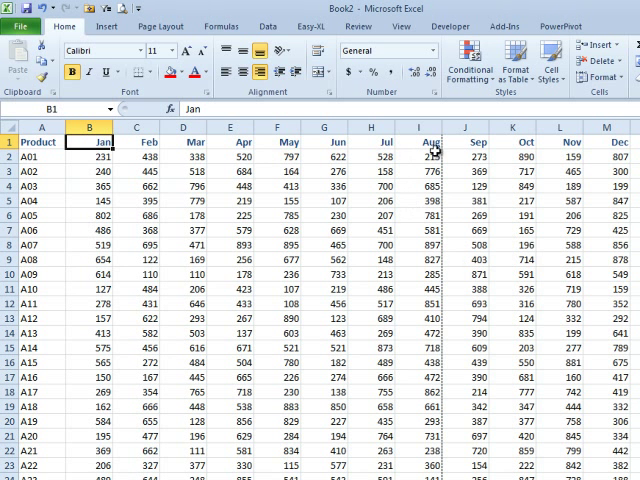
pyautogui.moveTo(428, 287)
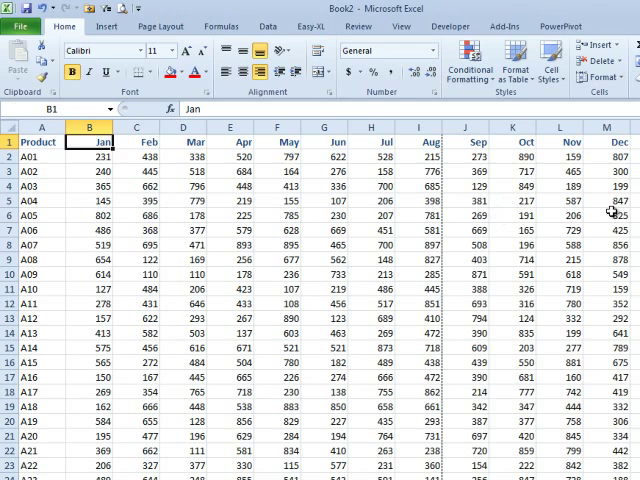
pyautogui.moveTo(557, 210)
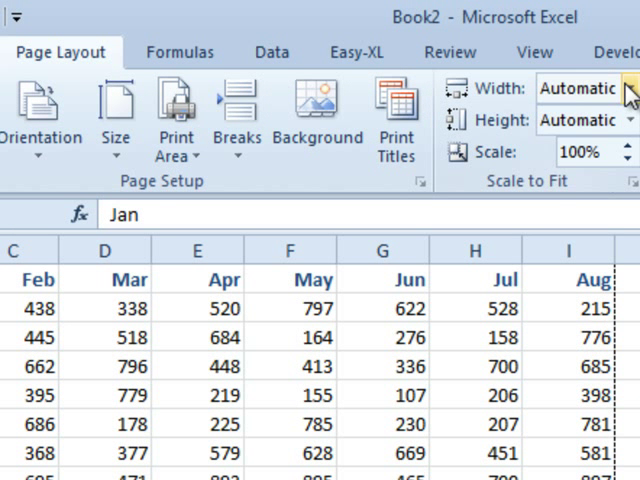
# Step: Set Scale to Fit Width to 1 page, scaling the sheet to 70%
pyautogui.click(577, 88)
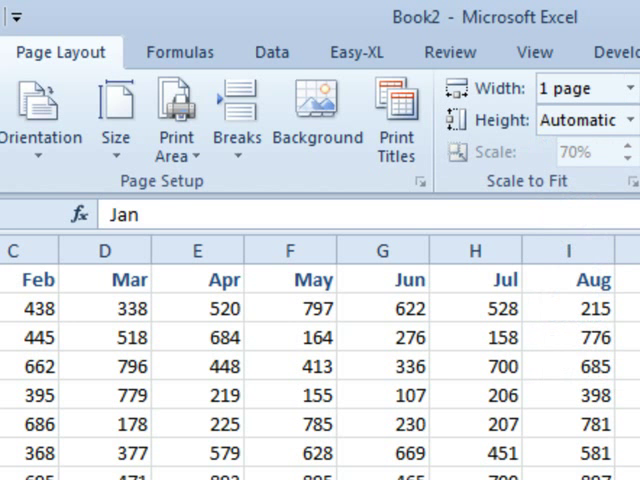